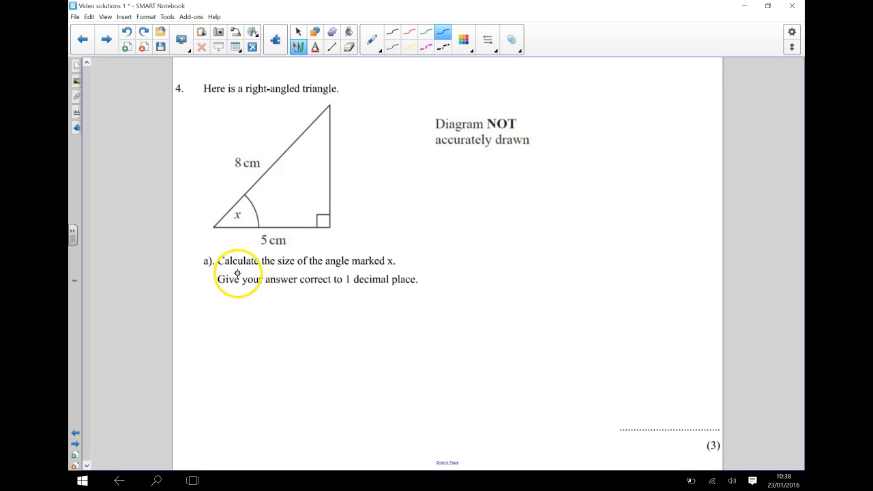
mouse_move(346, 272)
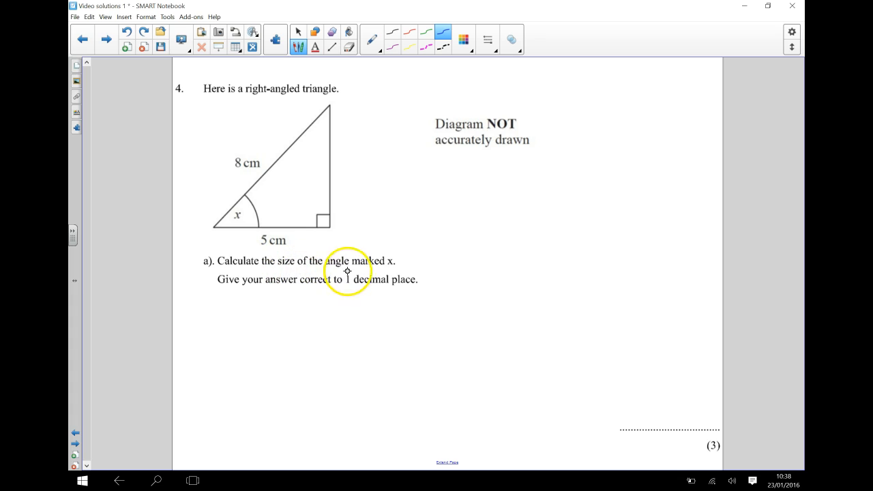
mouse_move(231, 230)
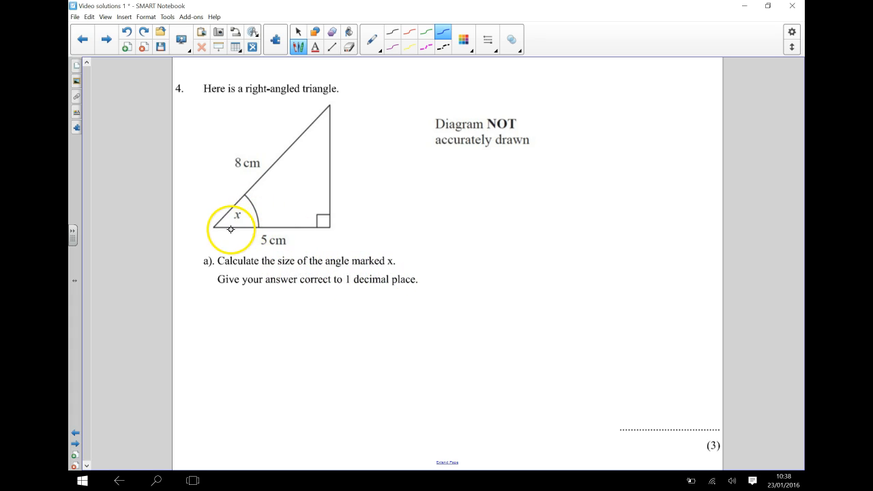
mouse_move(402, 288)
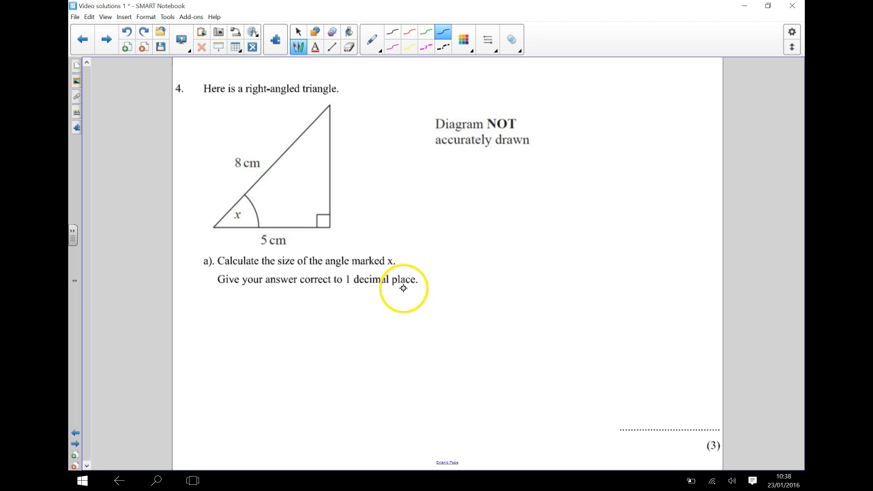
mouse_move(392, 287)
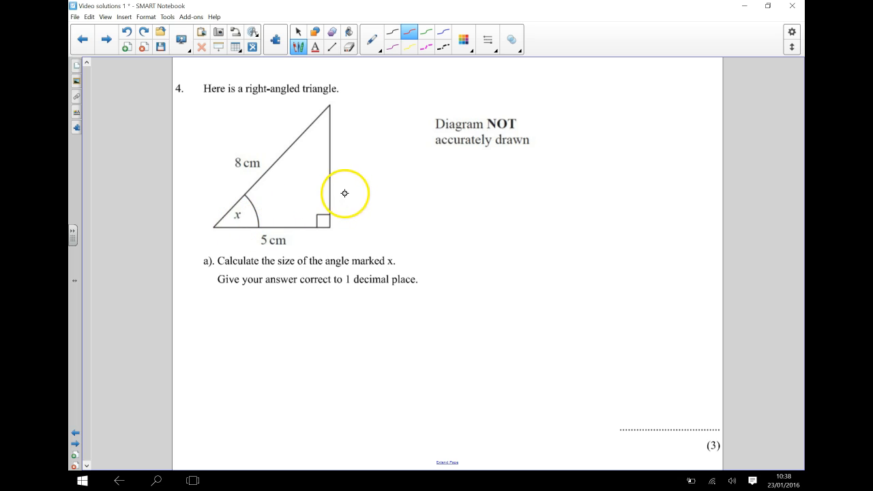
mouse_move(329, 234)
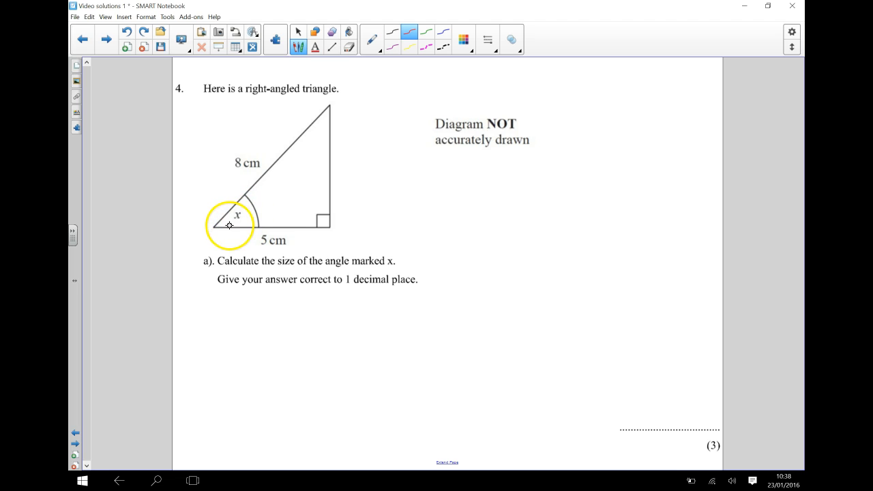
mouse_move(205, 253)
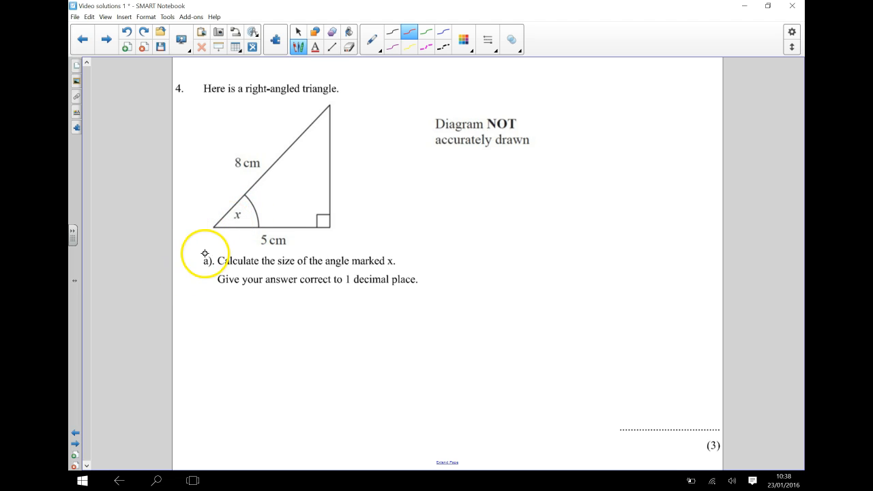
mouse_move(326, 232)
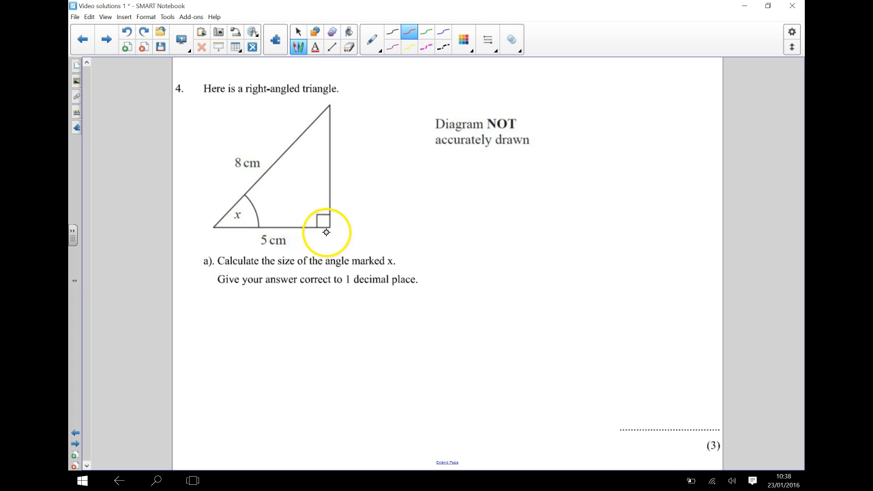
mouse_move(261, 140)
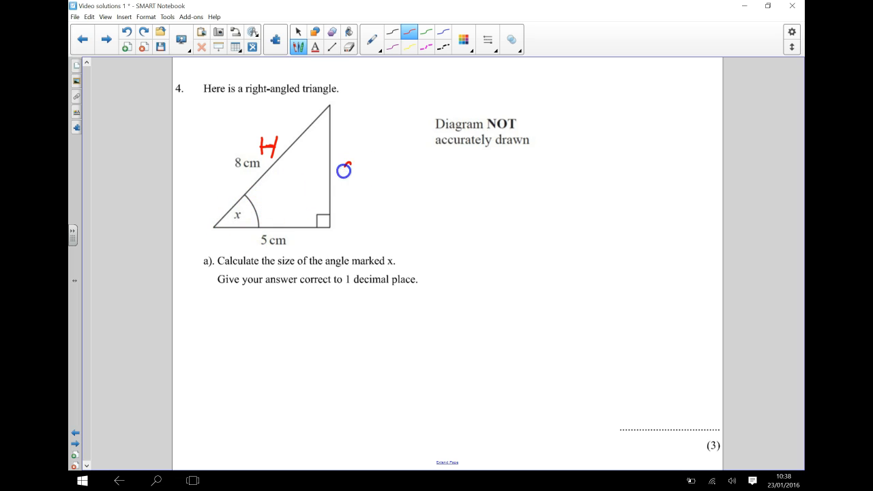
Step: Write O and A labels in red, then erase the O label by the vertical side
left_click_drag(340, 160, 351, 180)
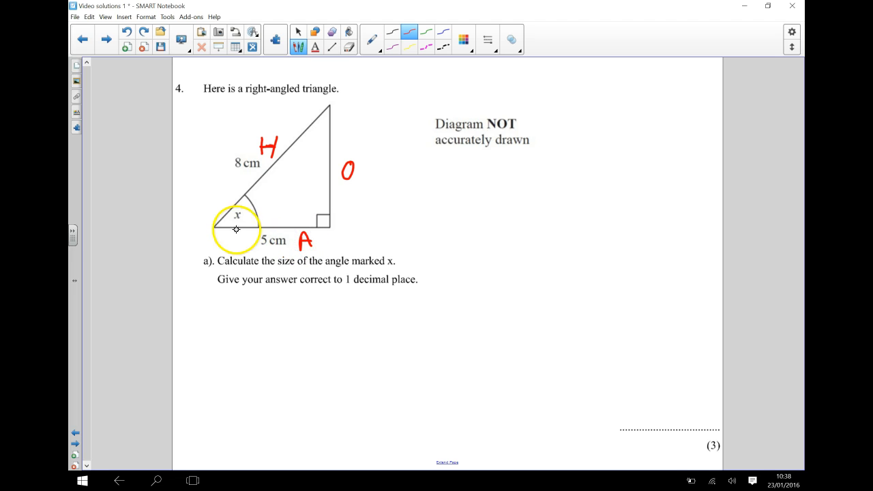
left_click_drag(235, 228, 268, 206)
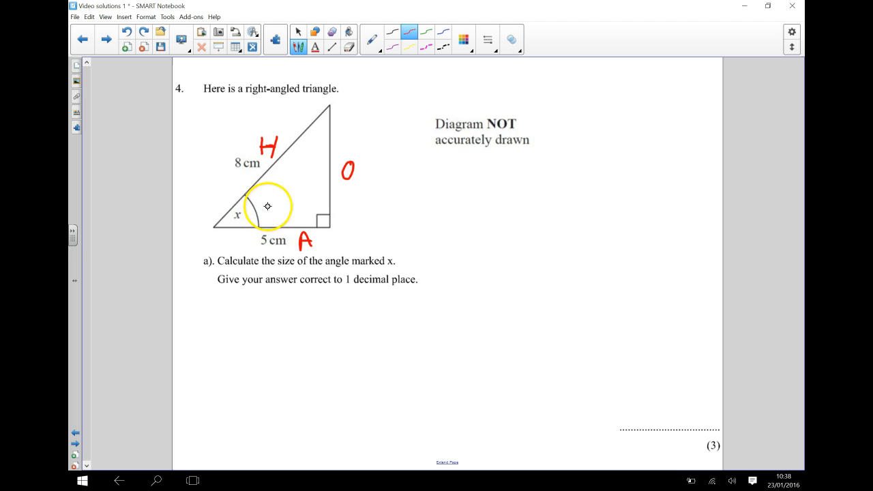
left_click_drag(267, 206, 346, 171)
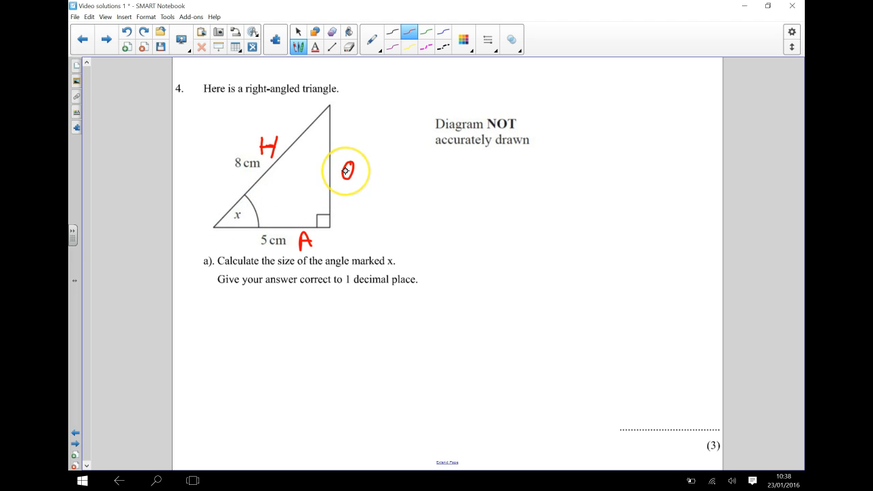
left_click_drag(346, 171, 342, 202)
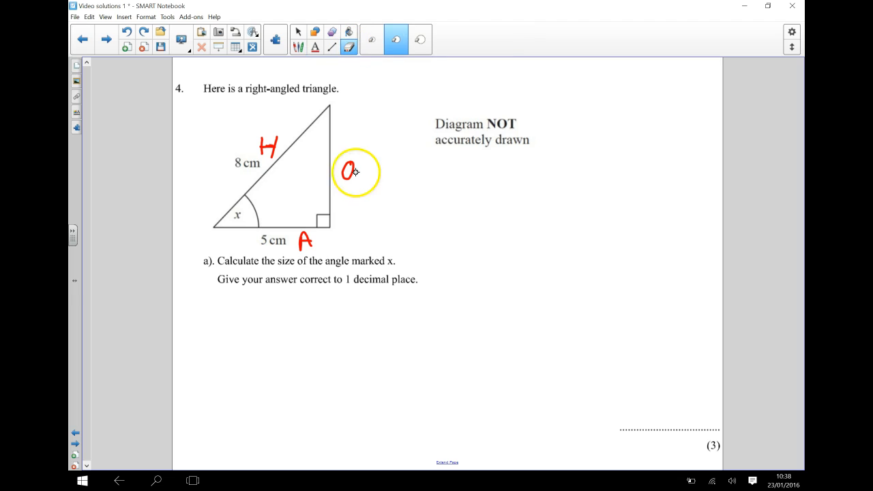
left_click_drag(354, 173, 360, 125)
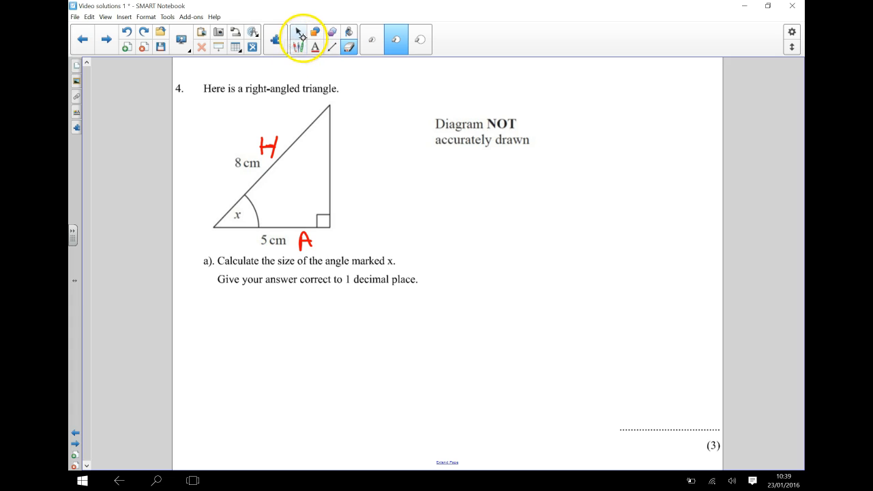
Step: Handwrite SOH CAH TOA in blue at the top right and underline CAH
left_click(298, 46)
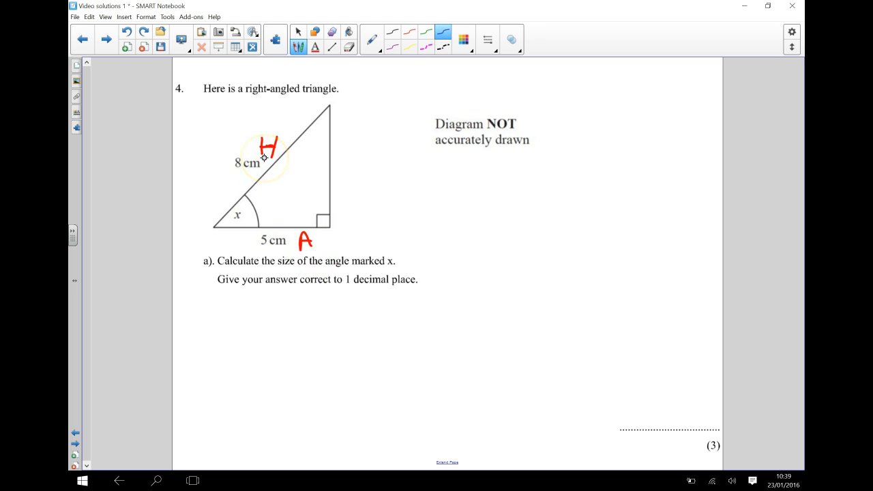
left_click_drag(454, 88, 467, 75)
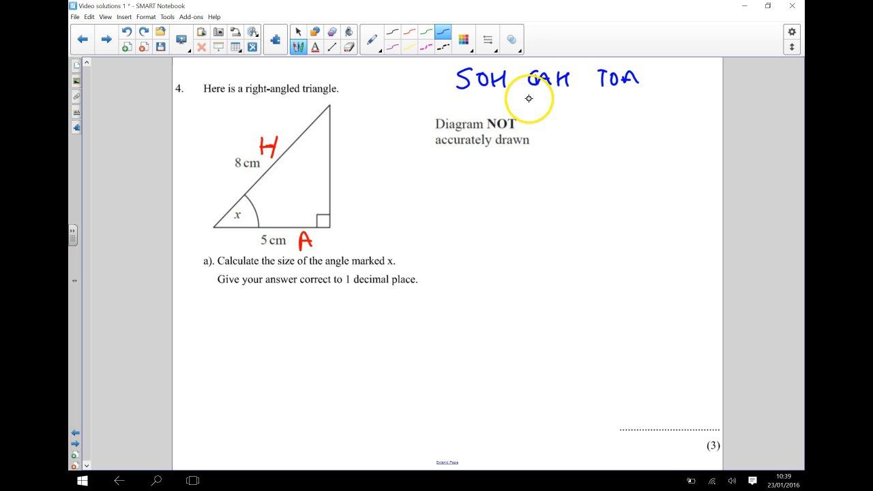
left_click_drag(525, 96, 559, 85)
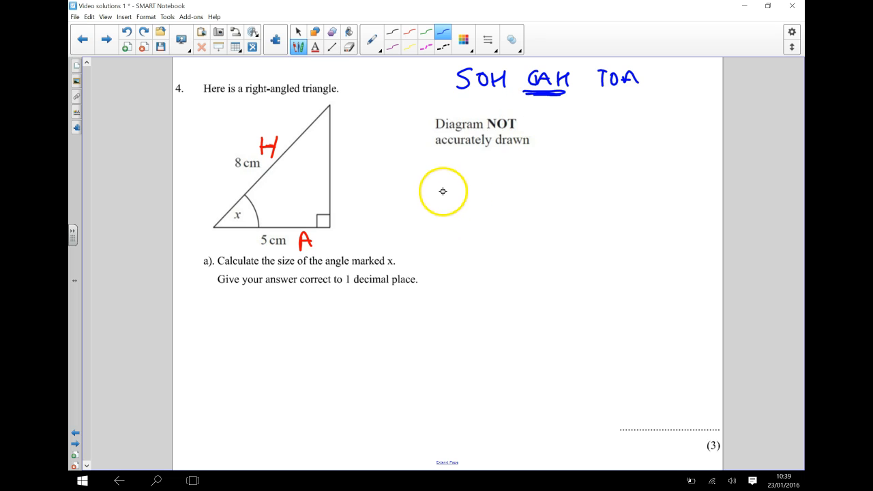
mouse_move(455, 176)
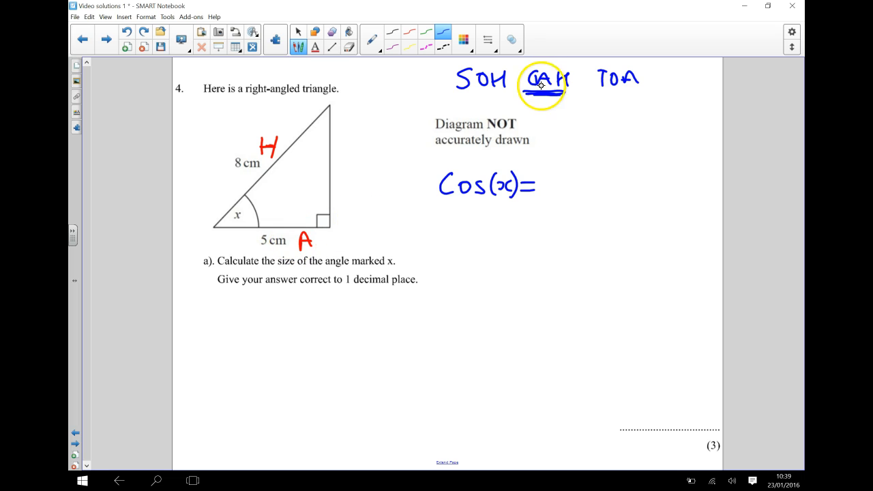
mouse_move(346, 214)
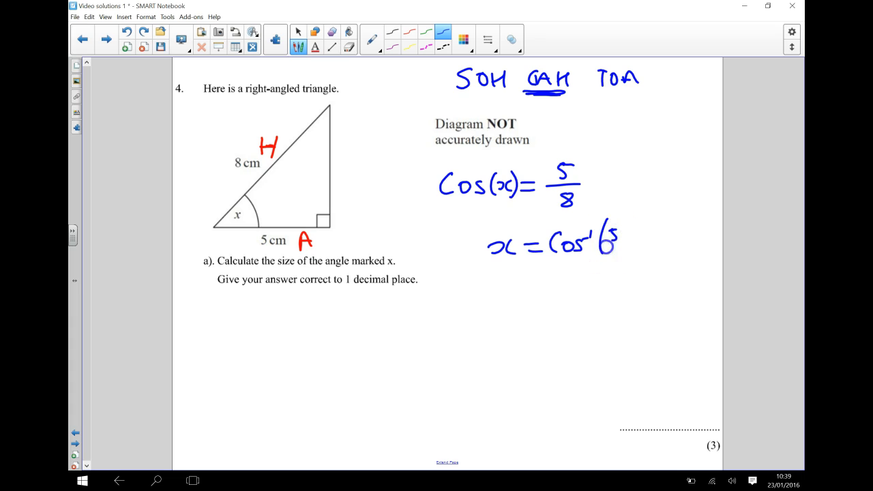
Step: Finish writing 5 over 8 in the rearranged equation x = Cos⁻¹(5/8)
left_click_drag(613, 232, 641, 260)
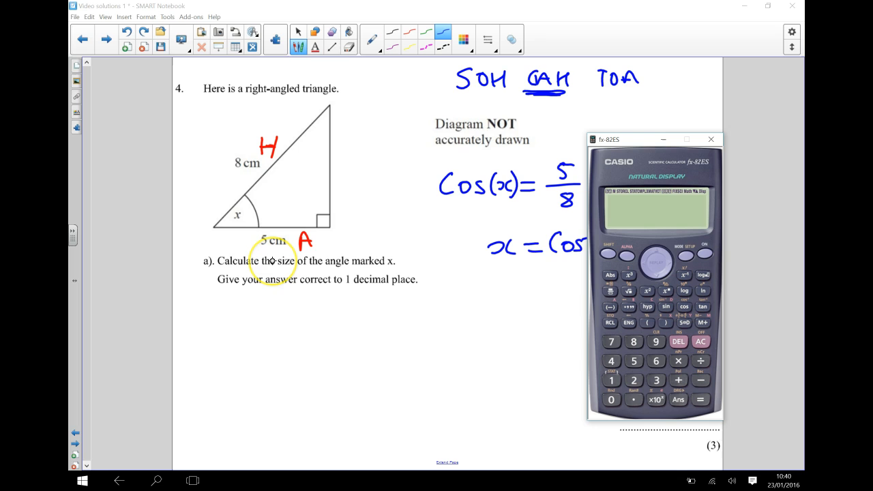
Step: Evaluate cos⁻¹(5/8) as 51.31781255 on the calculator and write x = 51.3° below the working
left_click_drag(654, 139, 414, 187)
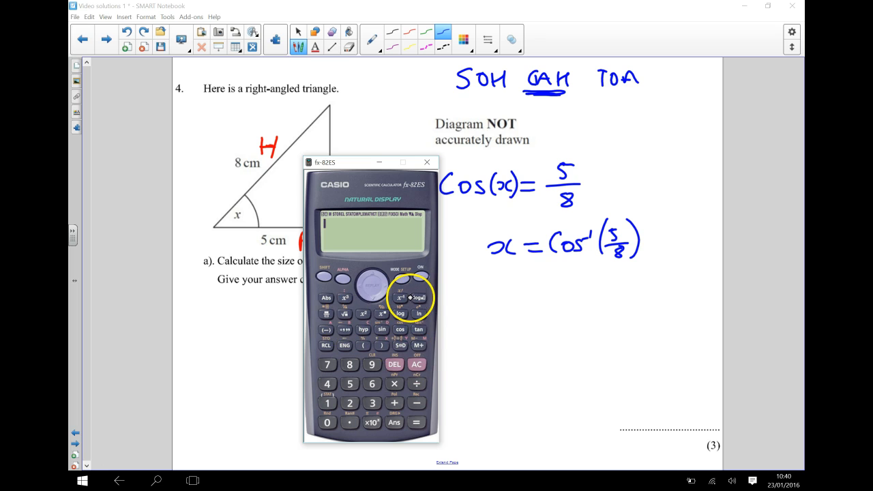
mouse_move(383, 239)
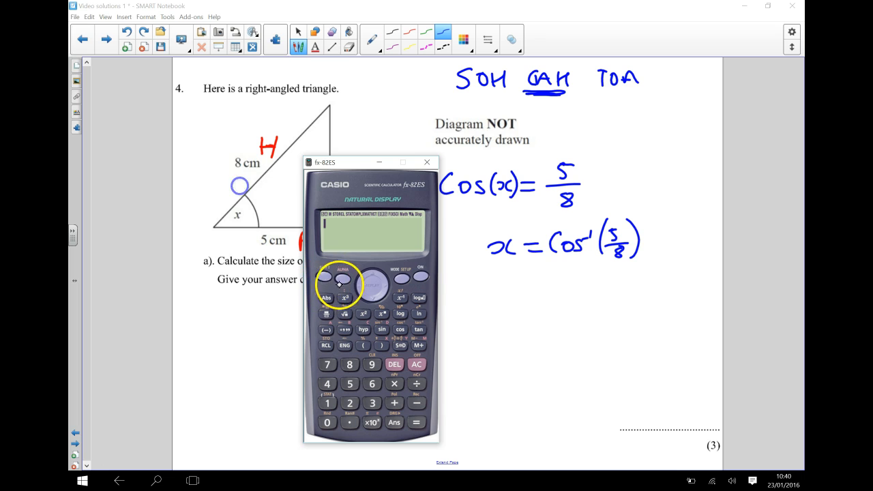
left_click(399, 329)
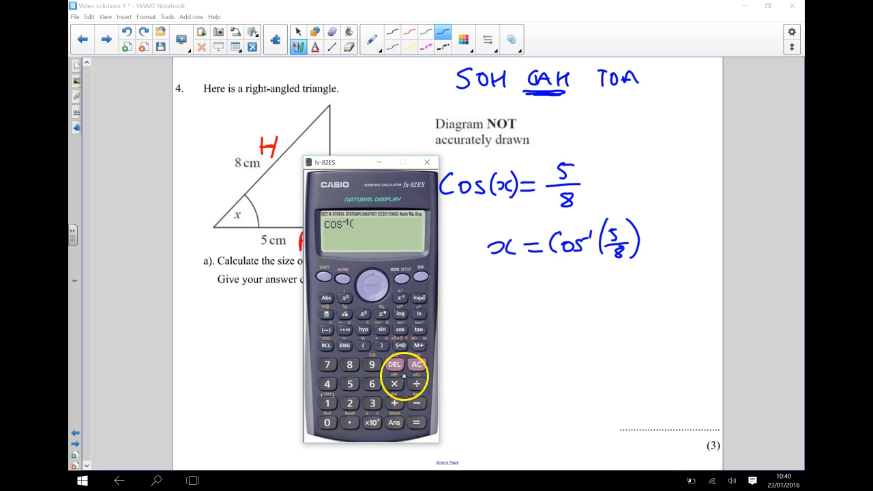
left_click(349, 383)
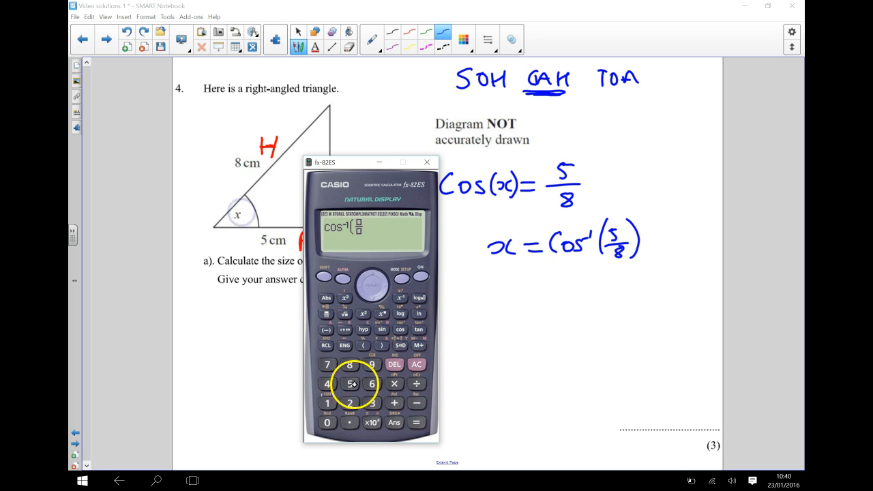
left_click(349, 383)
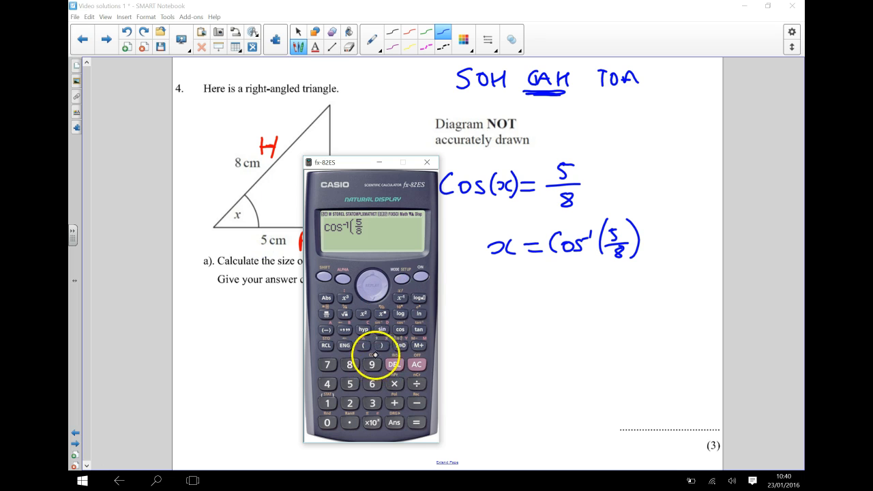
left_click(416, 422)
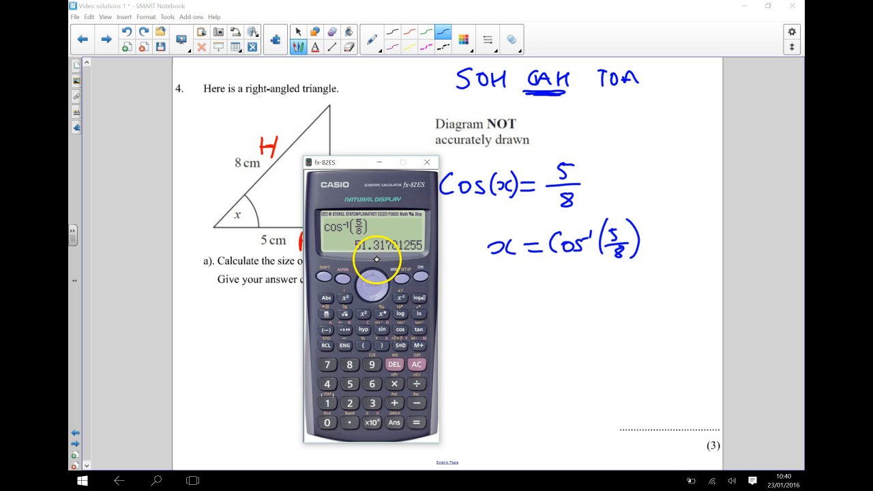
mouse_move(355, 166)
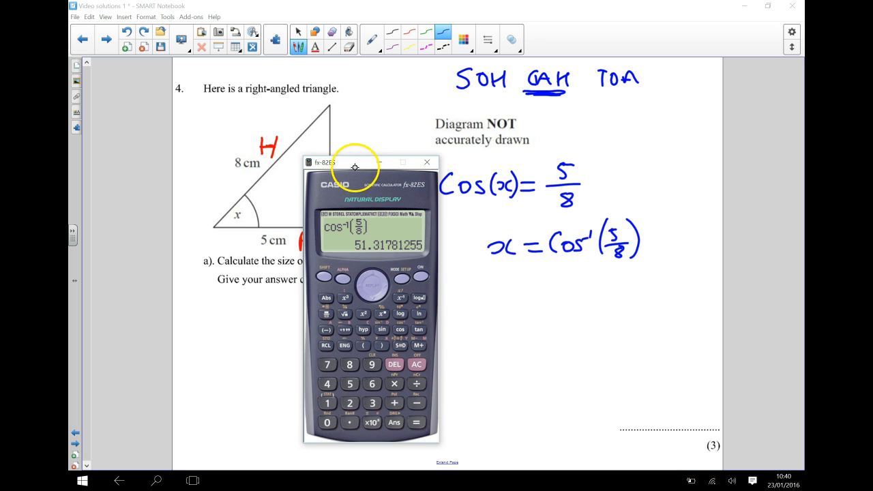
left_click_drag(354, 162, 366, 171)
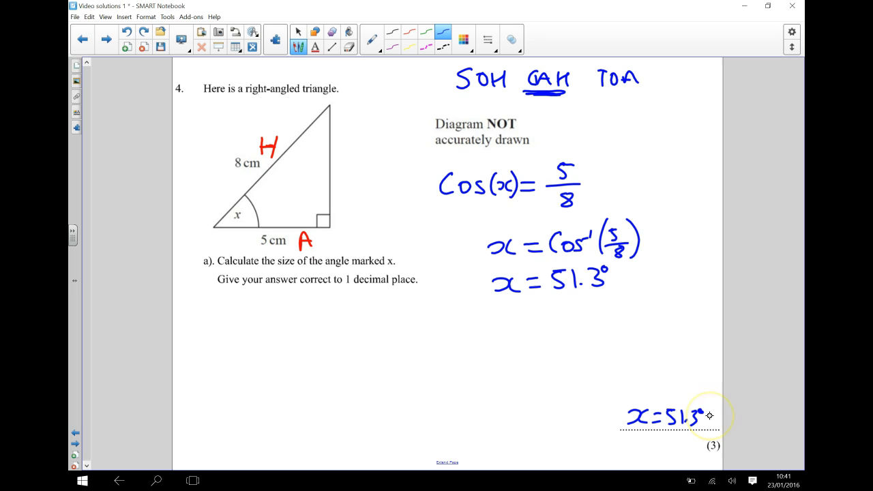
Step: Go to the second question: the 40° triangle with a 12.5 cm base
left_click(107, 39)
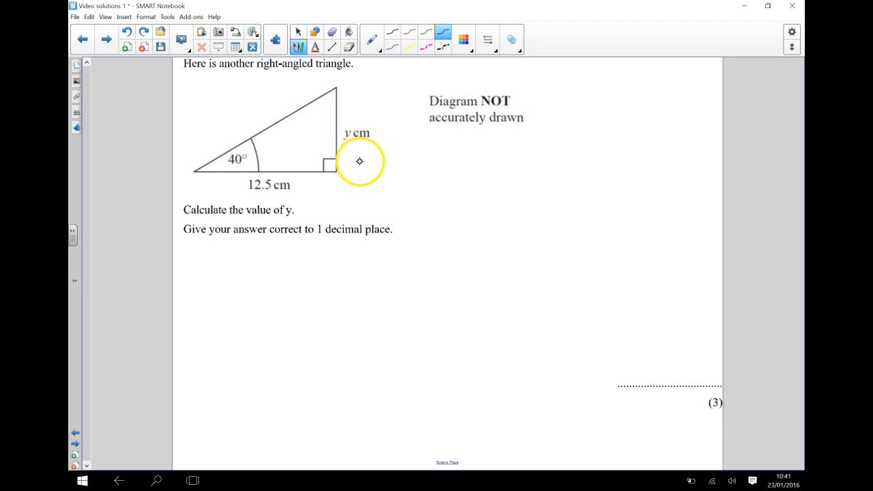
mouse_move(352, 129)
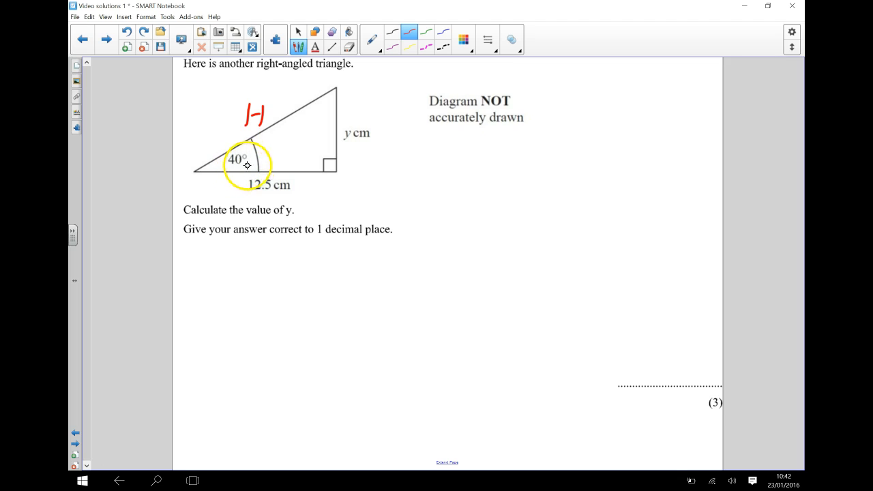
mouse_move(352, 121)
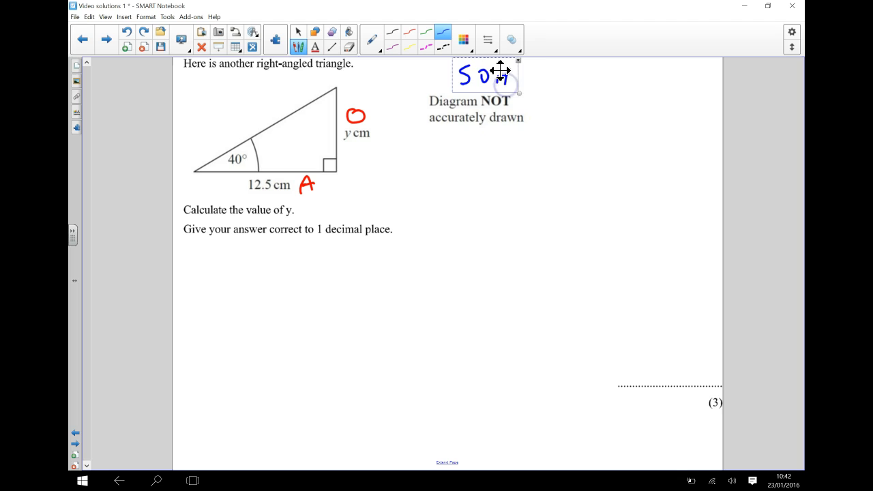
Step: Move the SOH CAH TOA reminder to the top and write tan 40° = y/12.5
left_click_drag(529, 82, 576, 82)
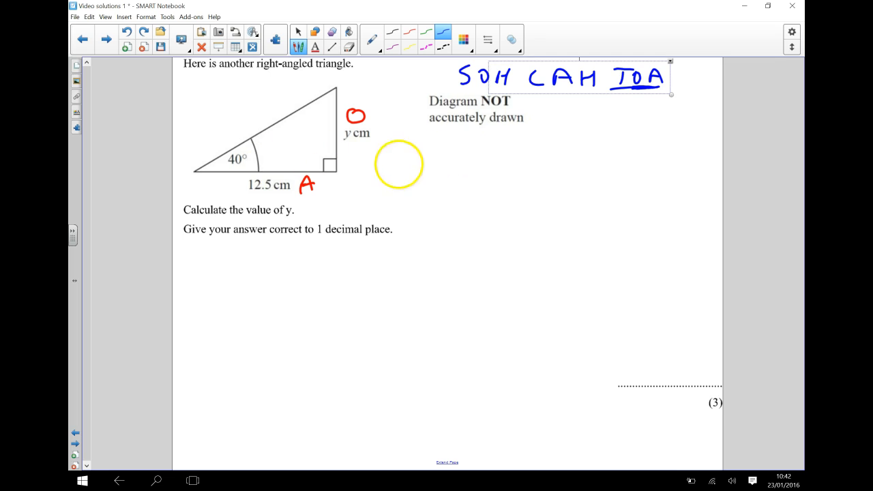
left_click_drag(399, 163, 436, 155)
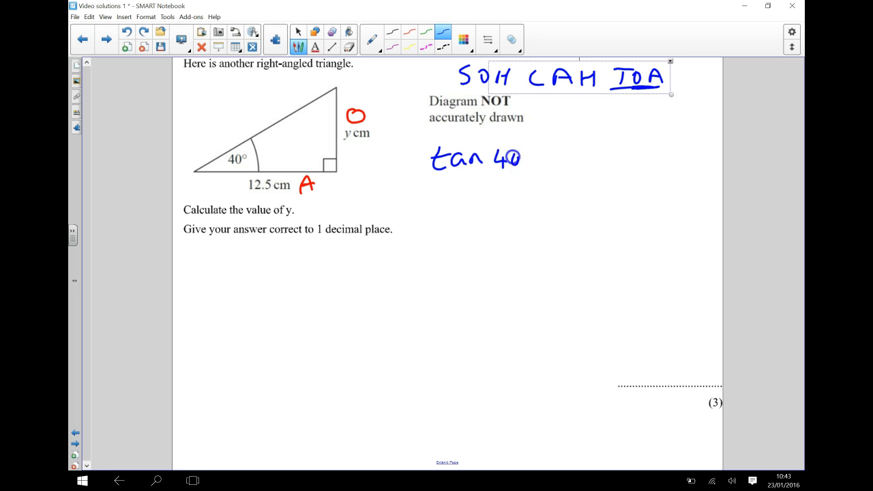
left_click_drag(521, 160, 553, 160)
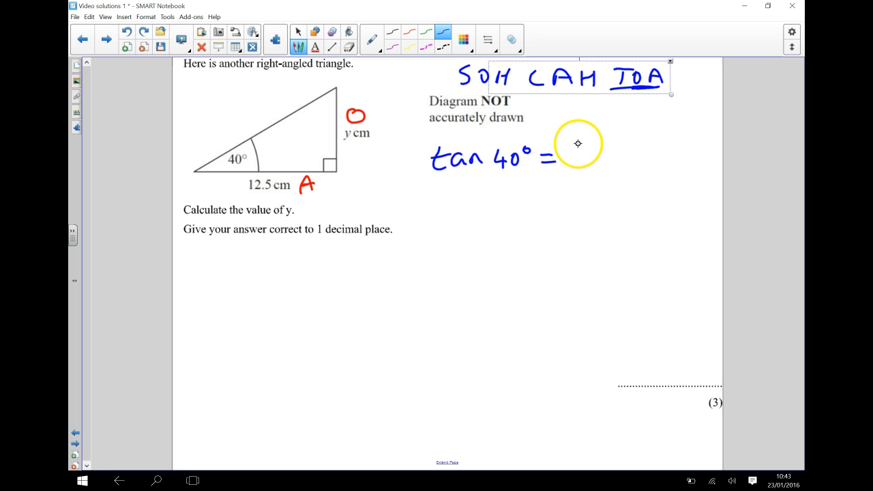
left_click_drag(576, 137, 575, 167)
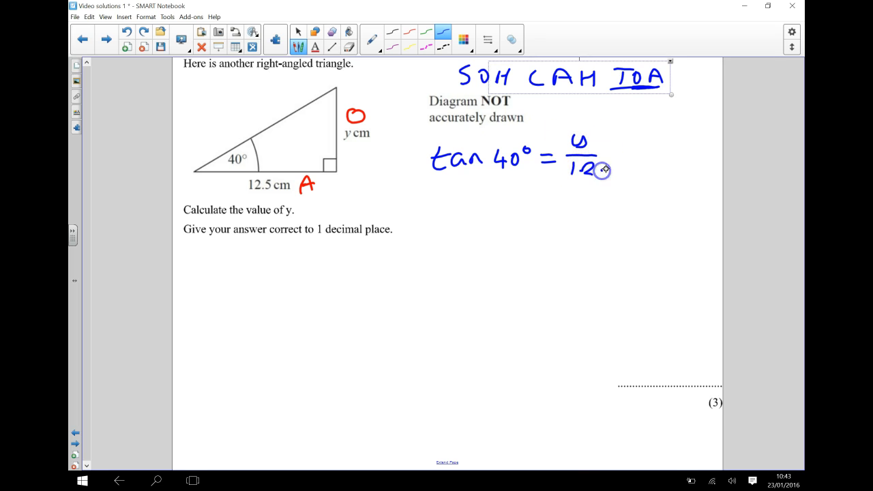
Step: Erase and rewrite the 12.5 denominator, then bring up the calculator emulator
left_click(371, 39)
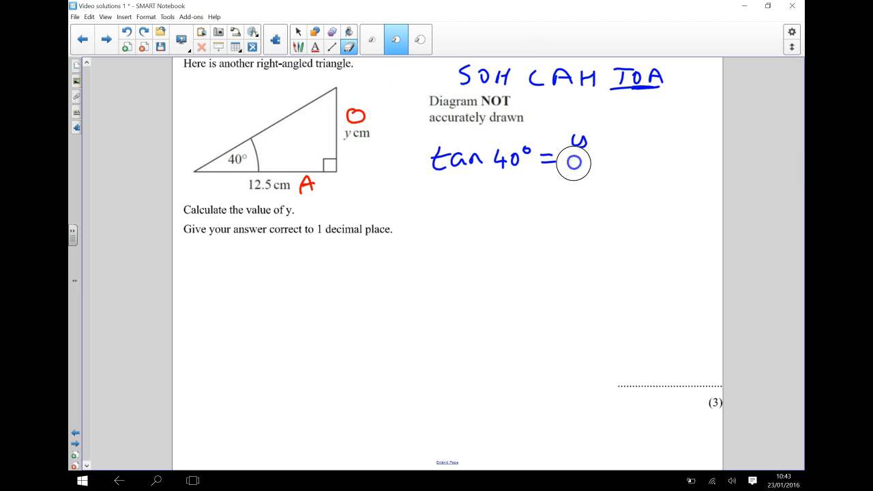
left_click(298, 32)
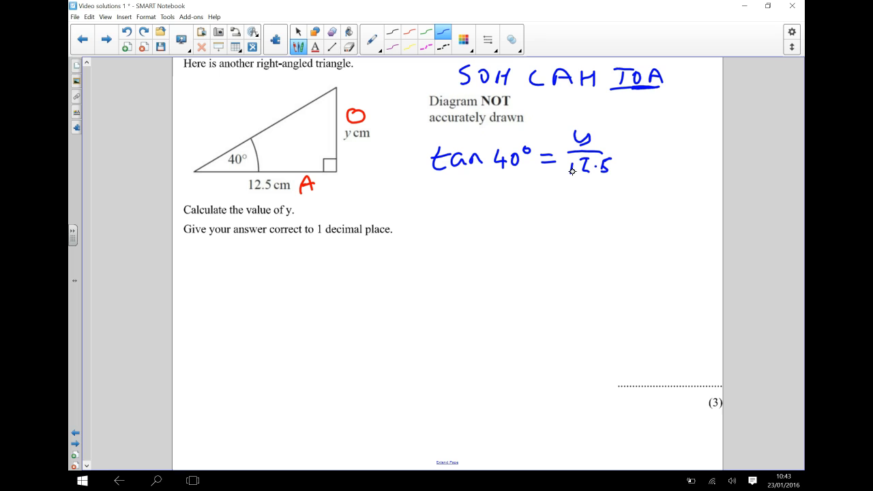
left_click(193, 481)
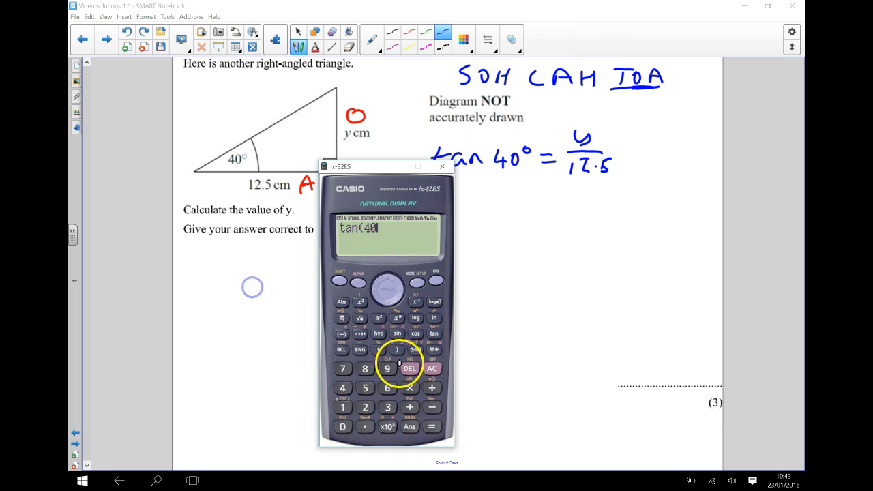
Step: Evaluate tan(40) on the emulator, giving 0.8390996312
left_click(431, 426)
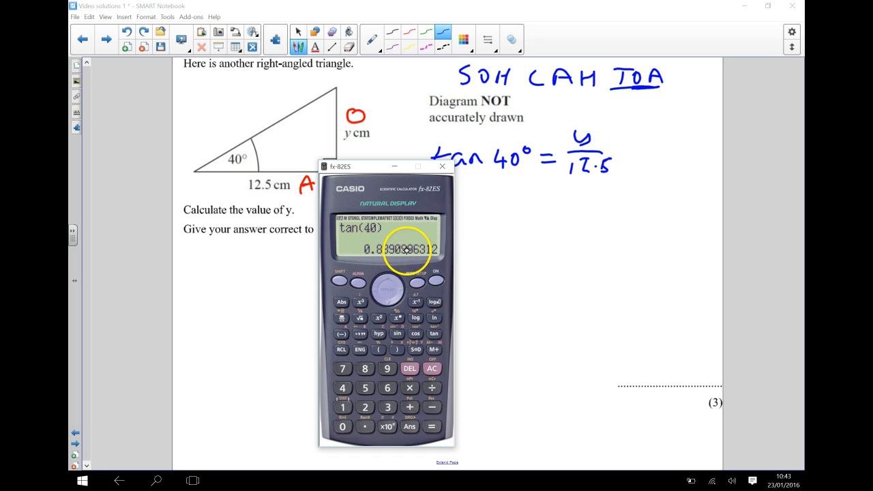
mouse_move(396, 174)
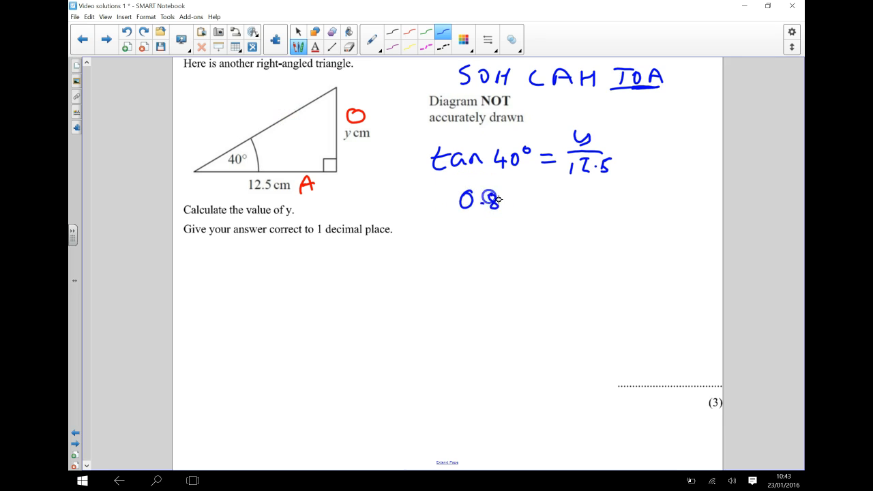
Step: Write 0.839 = y/12.5 with vertical bars and ×12.5 on both sides
left_click_drag(484, 198, 539, 201)
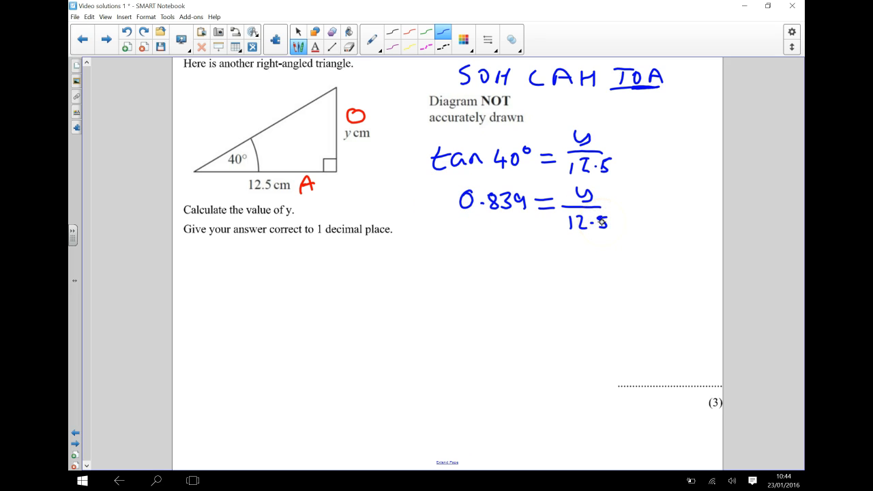
left_click_drag(442, 187, 451, 280)
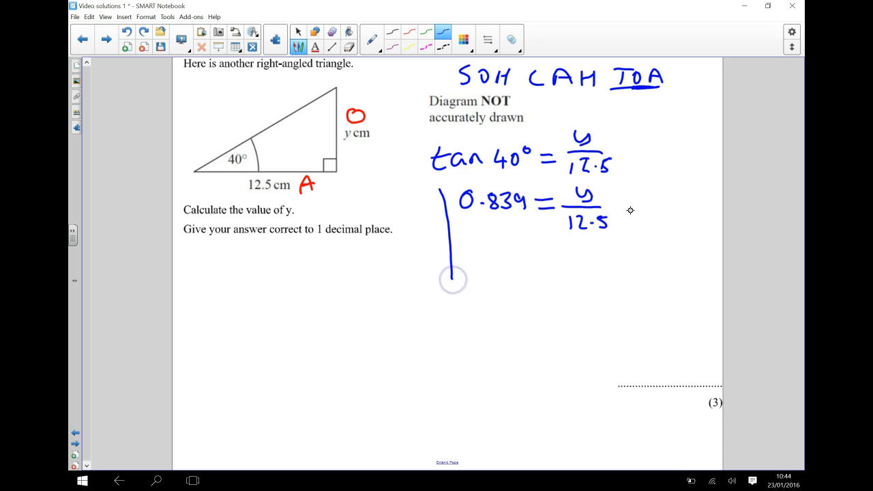
left_click_drag(623, 194, 626, 283)
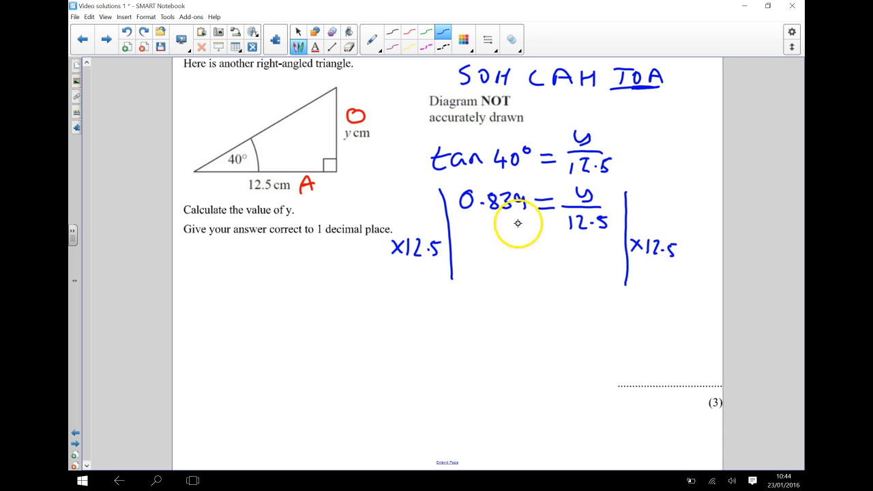
mouse_move(497, 204)
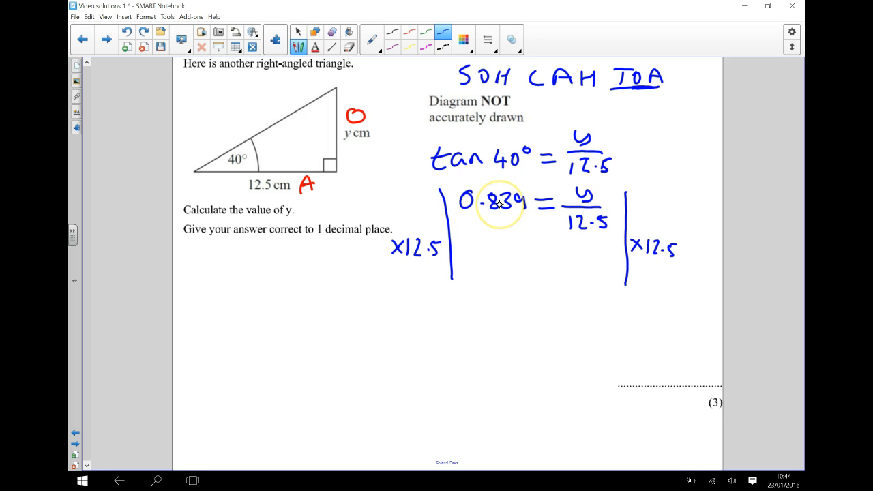
mouse_move(191, 480)
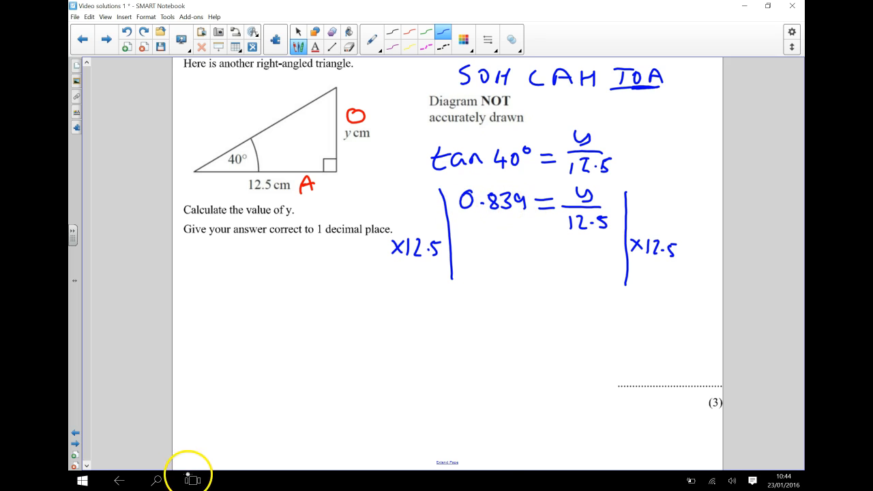
left_click(193, 481)
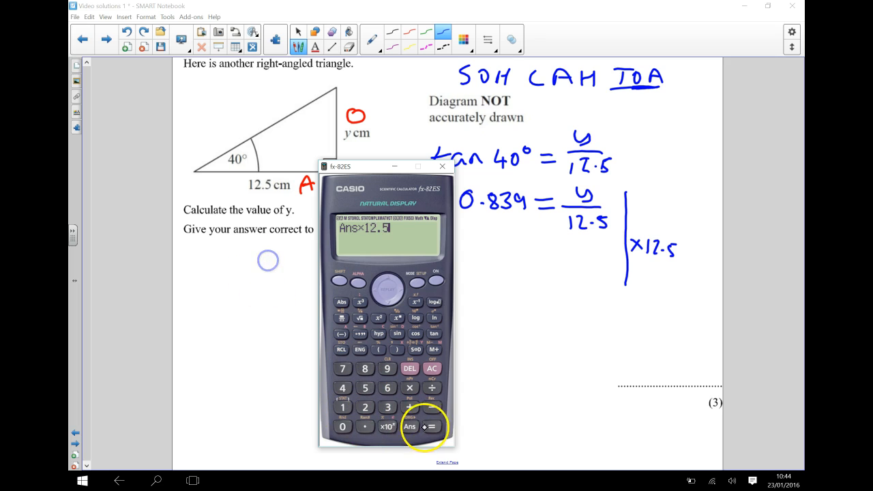
Step: Evaluate Ans×12.5 as 10.48874539, then move the emulator aside and dismiss it
left_click(426, 426)
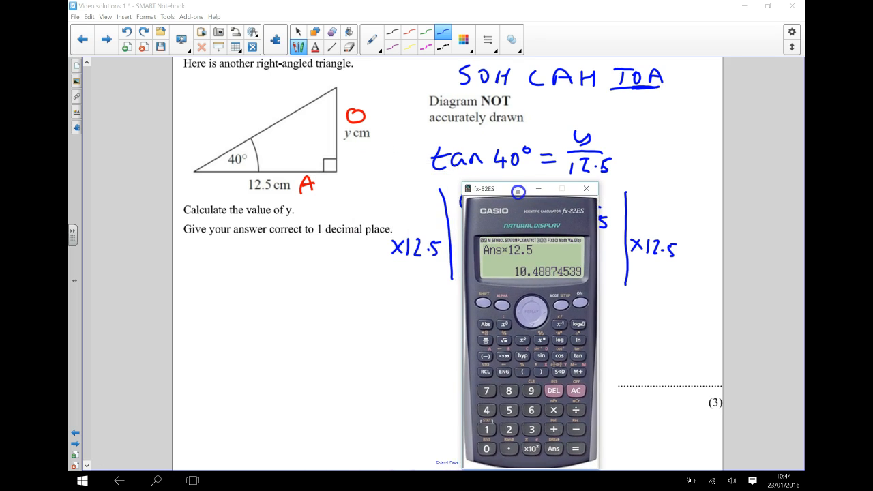
left_click_drag(517, 188, 308, 169)
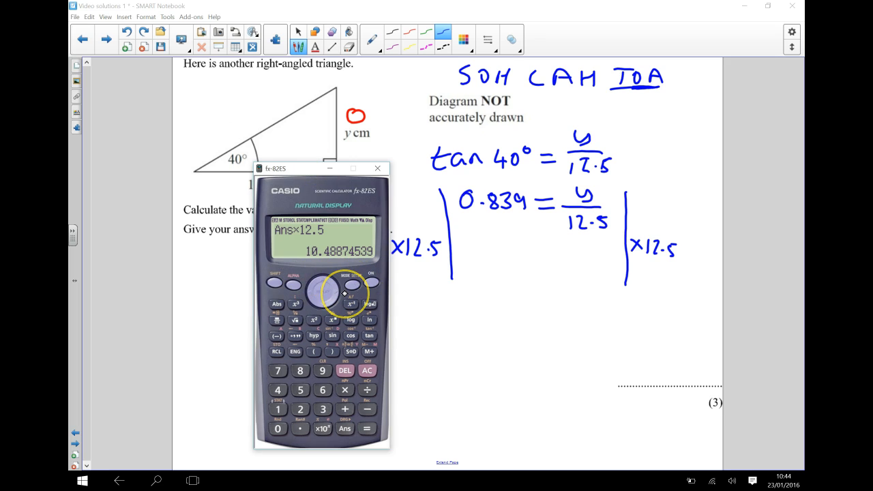
left_click(377, 169)
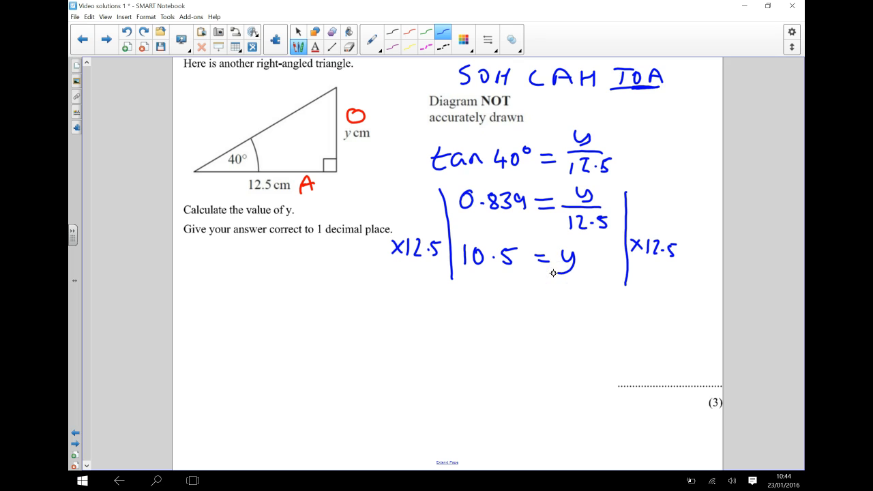
Step: Start writing y = 10.5 on the dotted answer line
left_click_drag(621, 371, 634, 385)
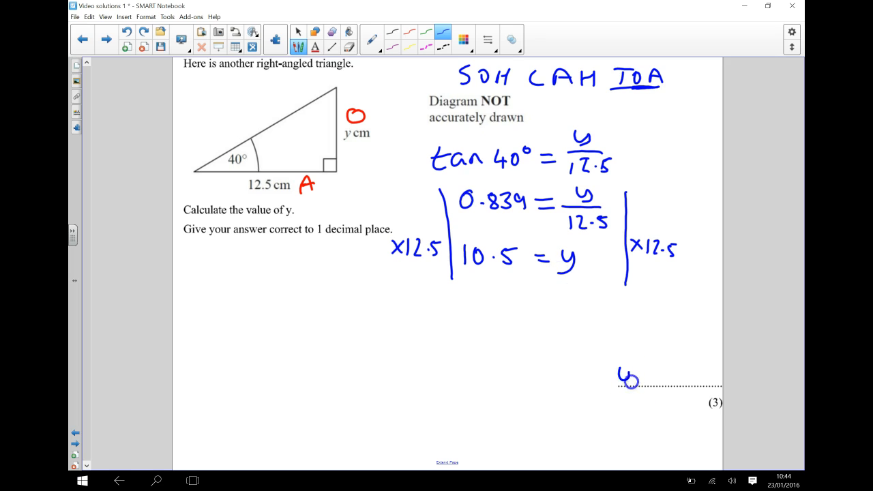
left_click_drag(617, 378, 662, 375)
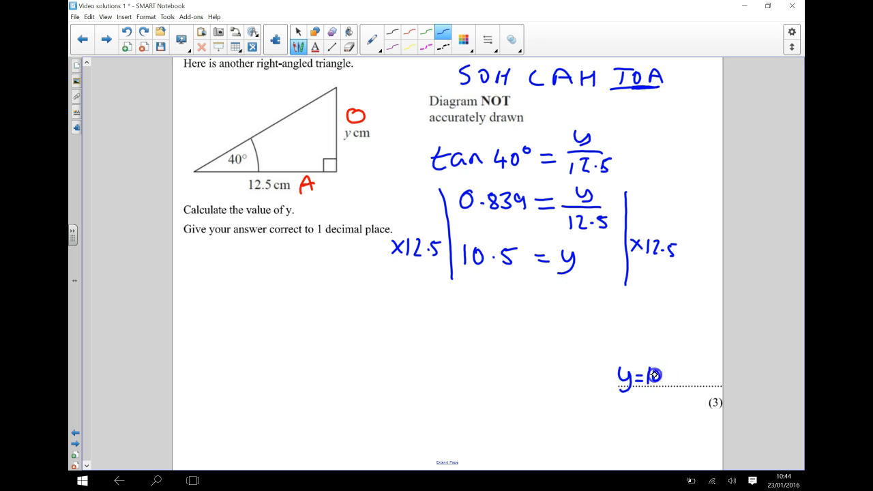